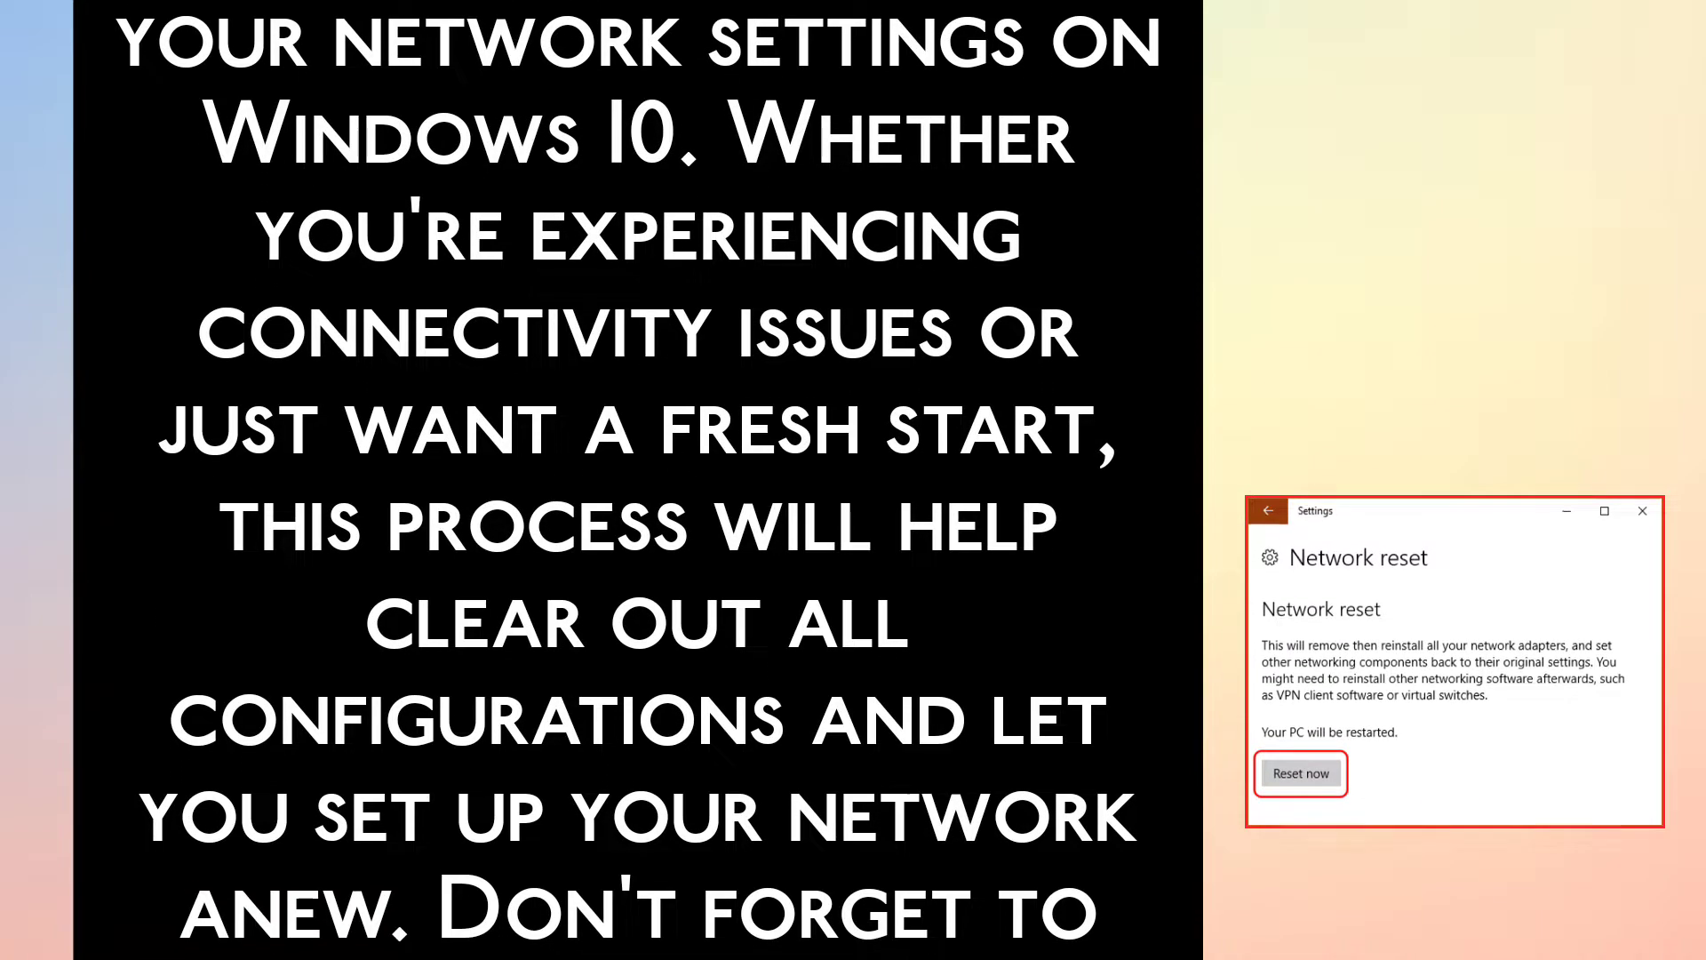
scroll(down, 3)
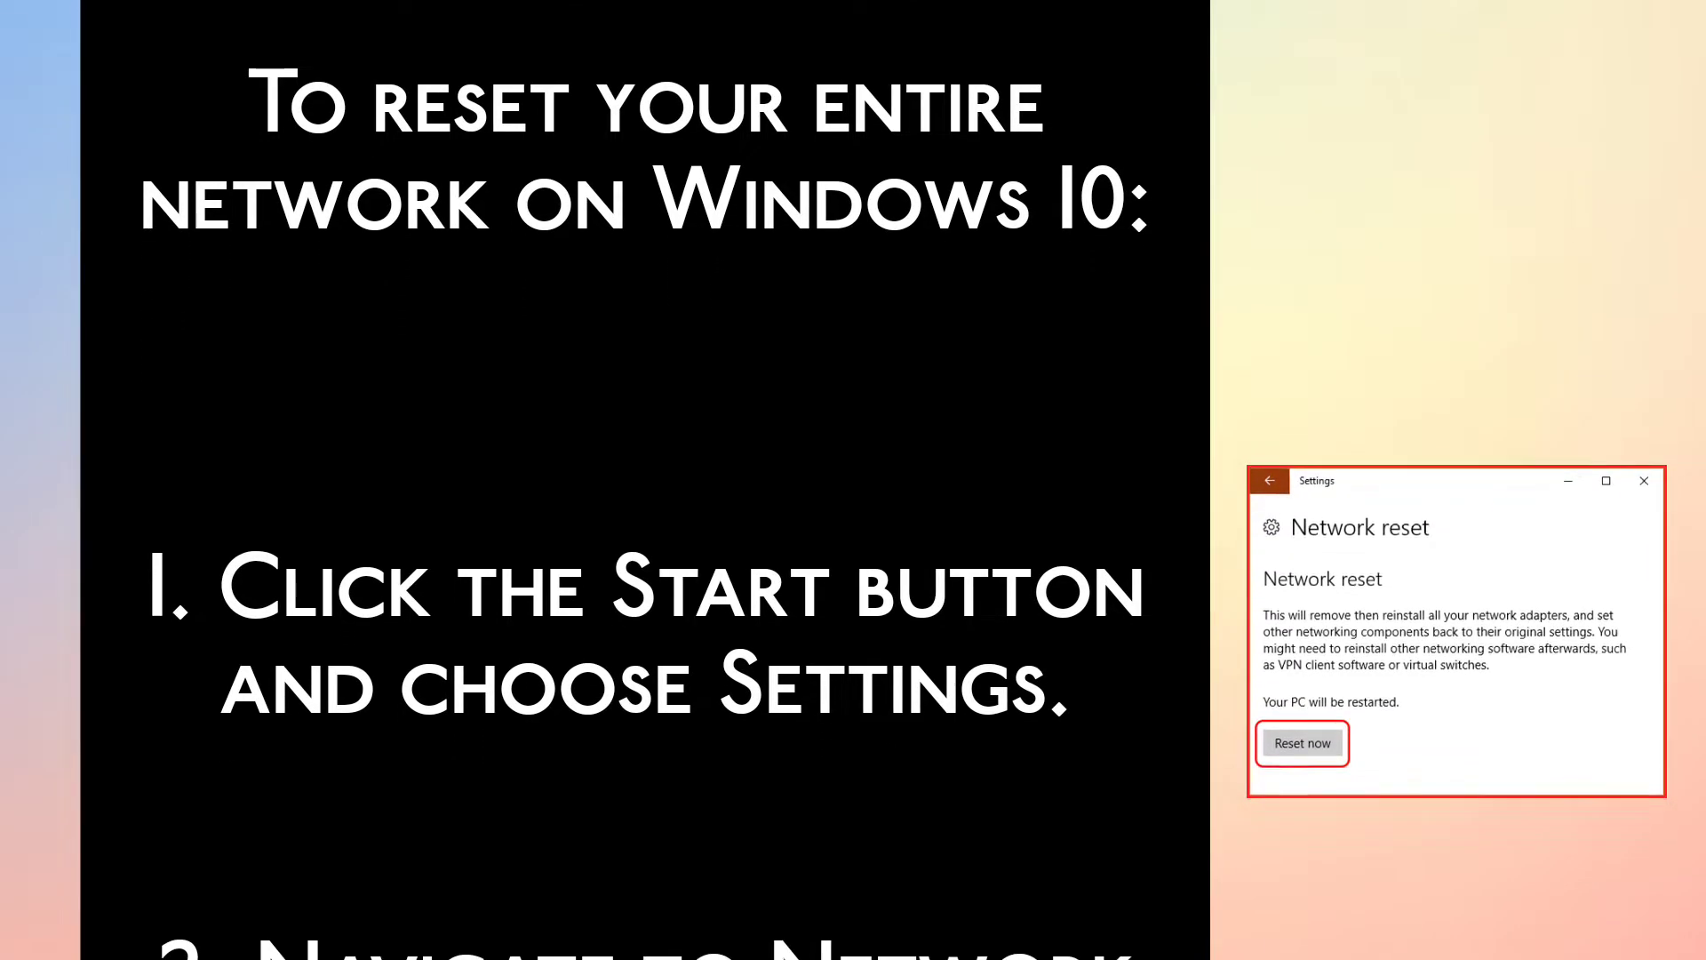
scroll(down, 3)
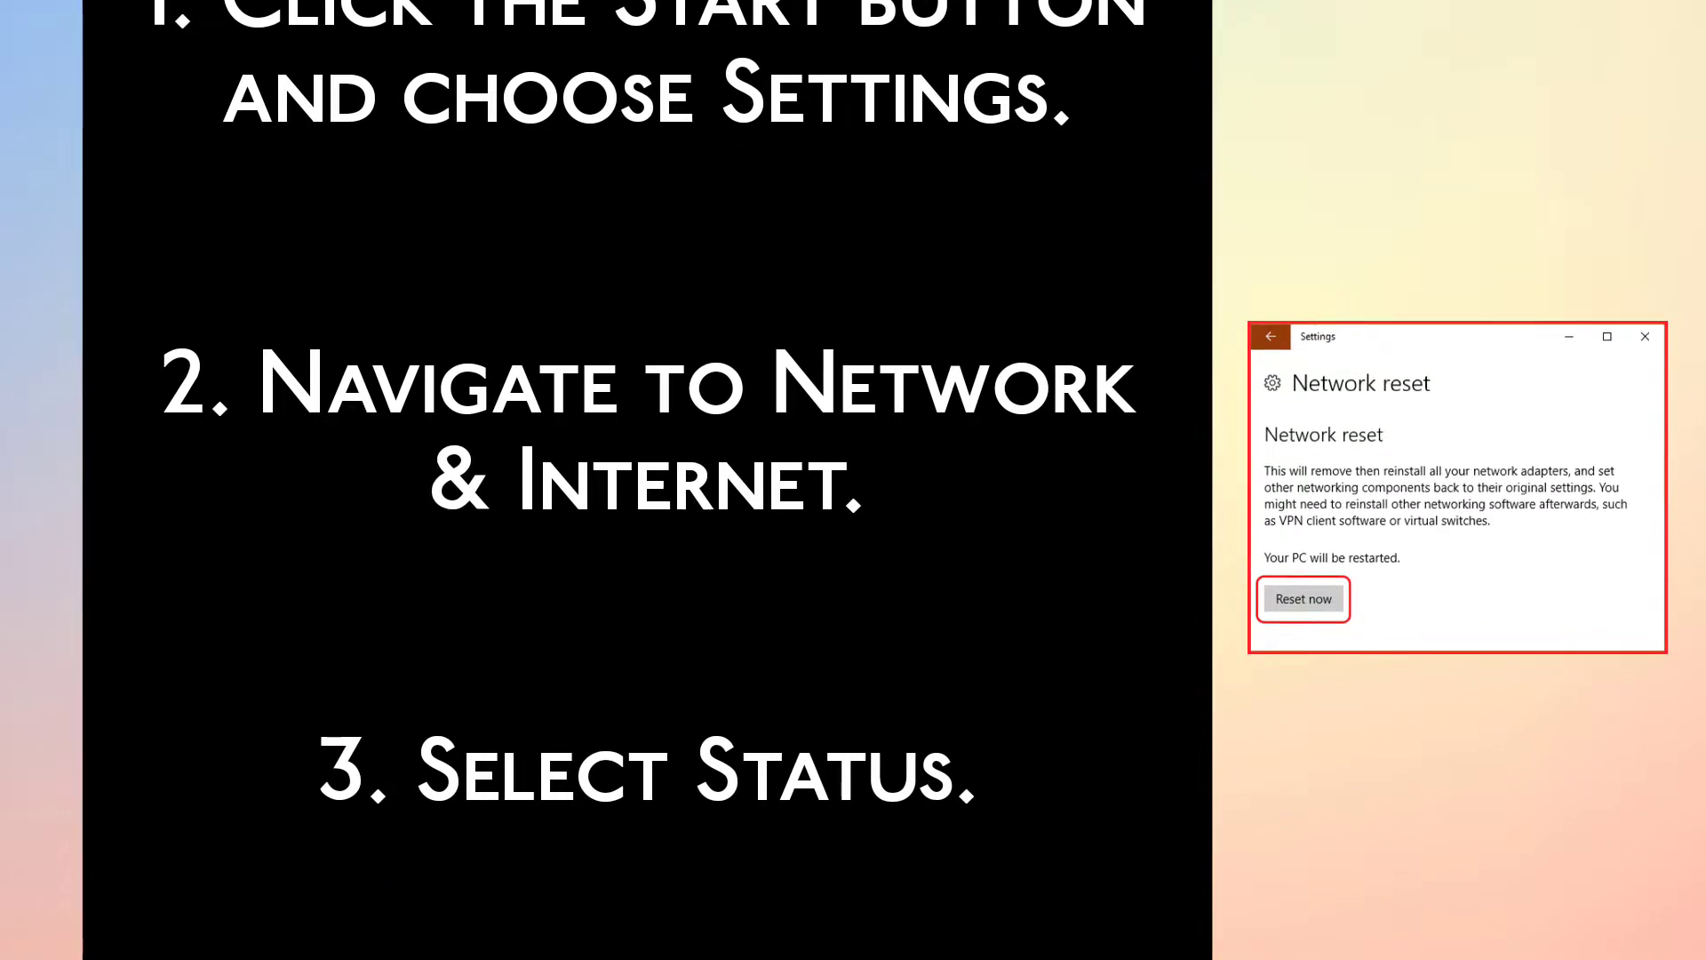
scroll(down, 3)
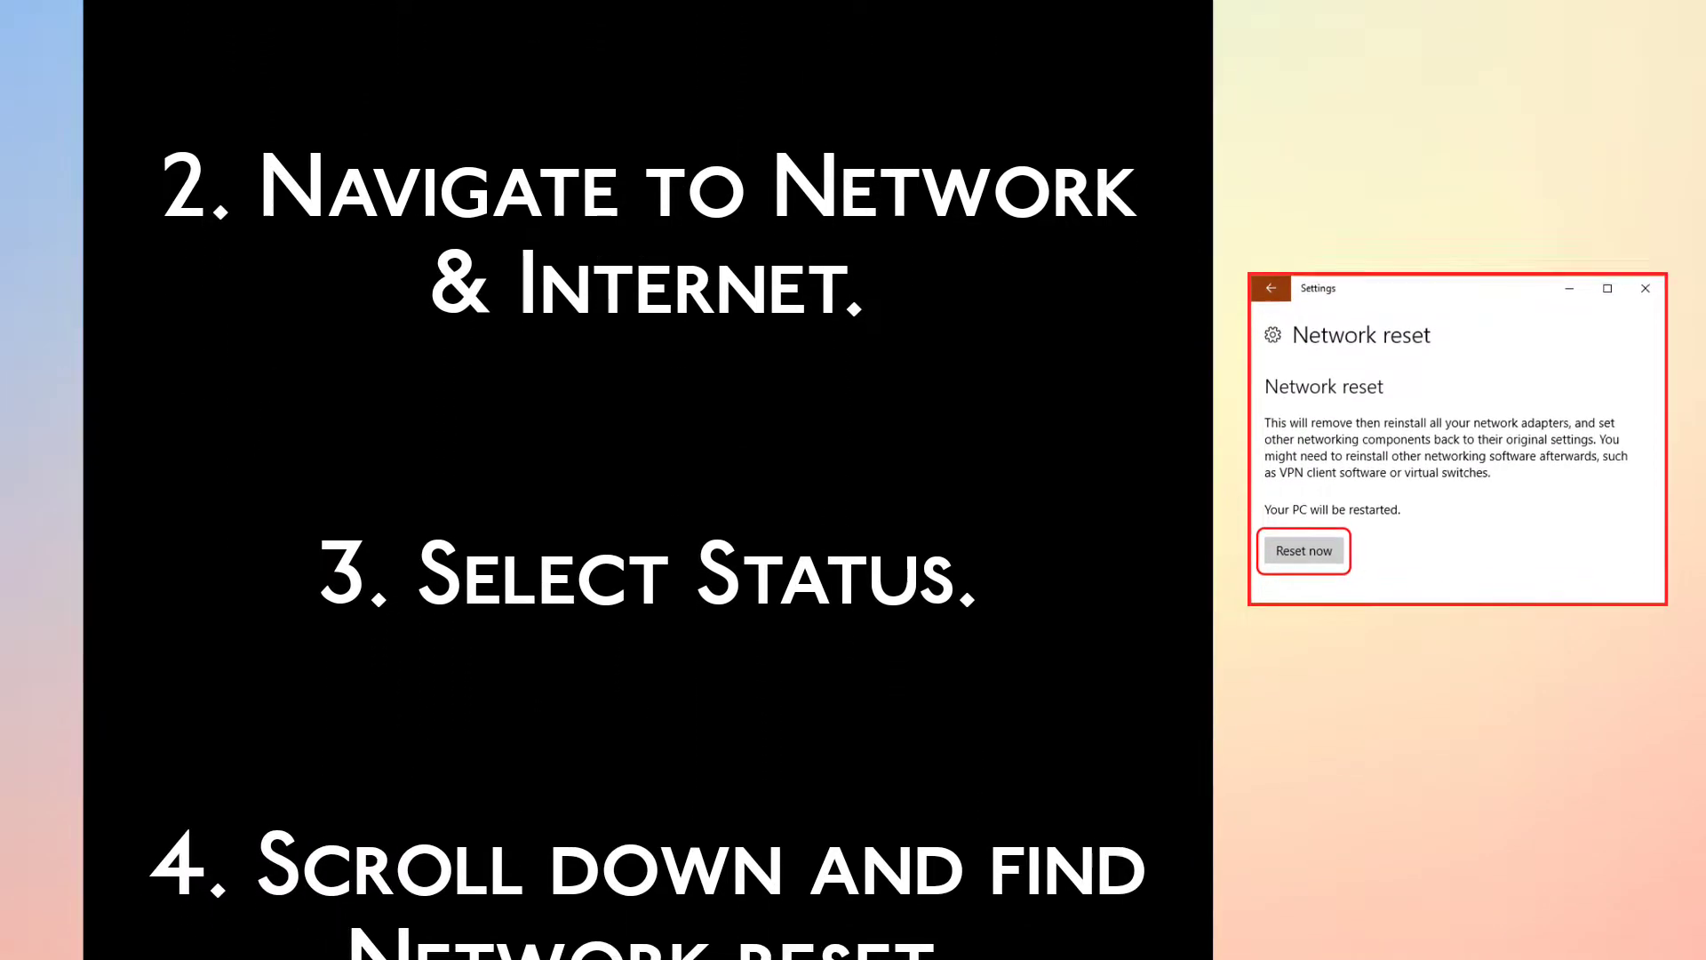
scroll(down, 3)
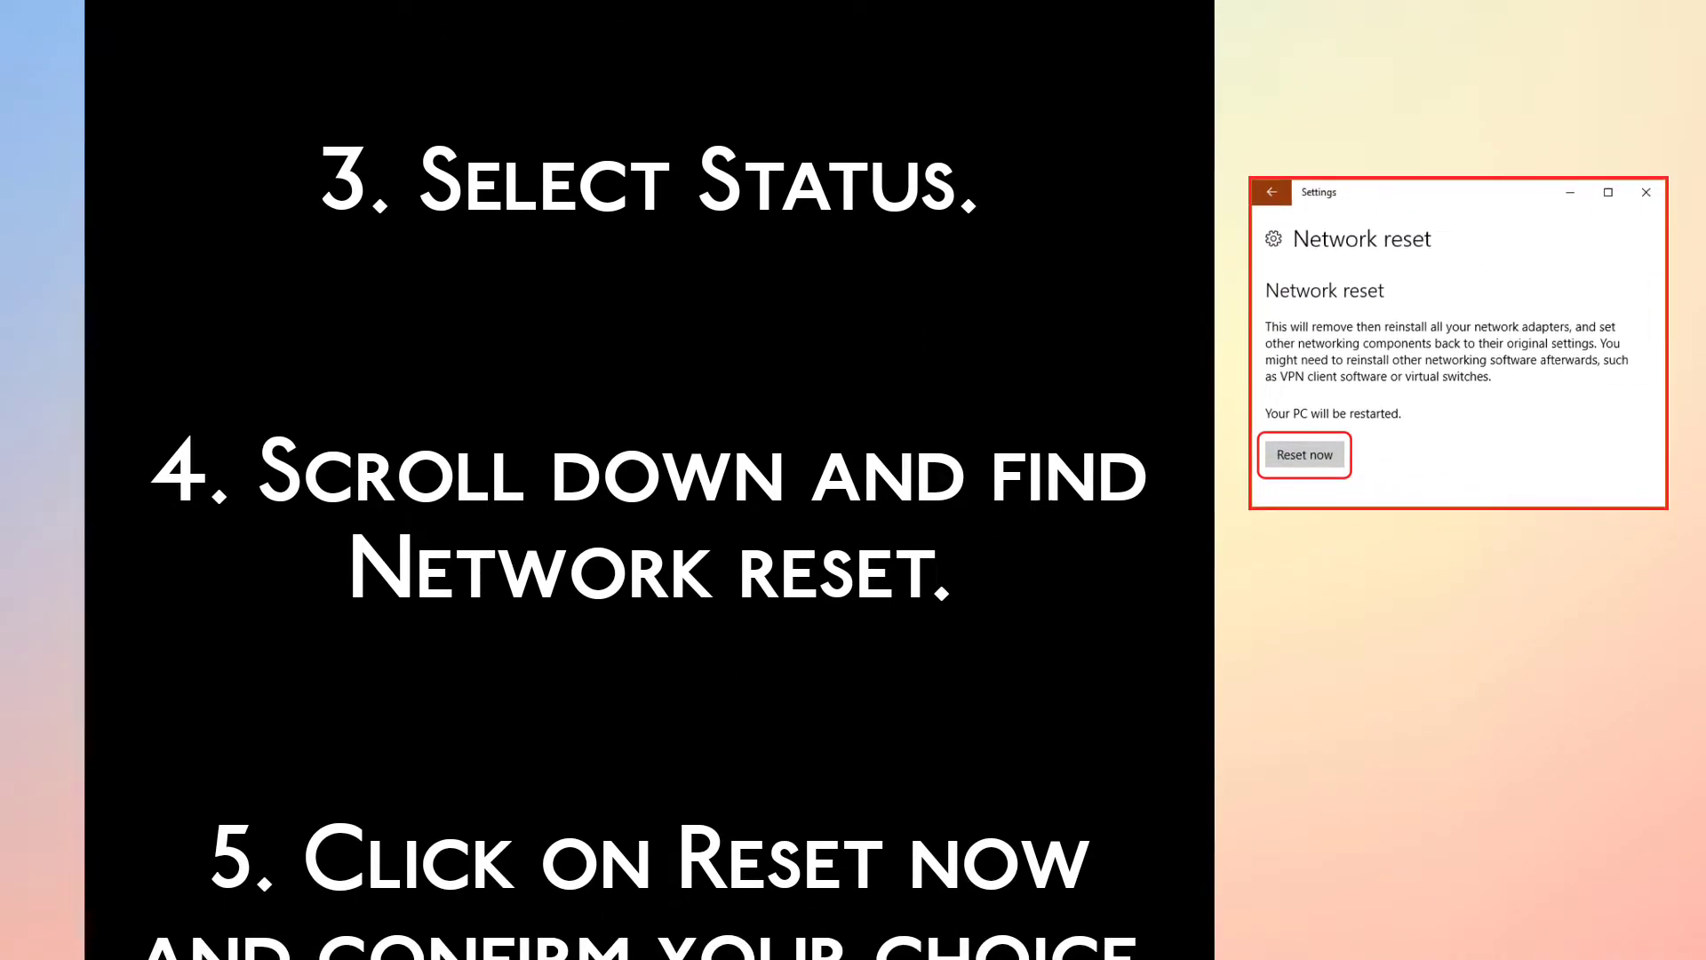
scroll(up, 3)
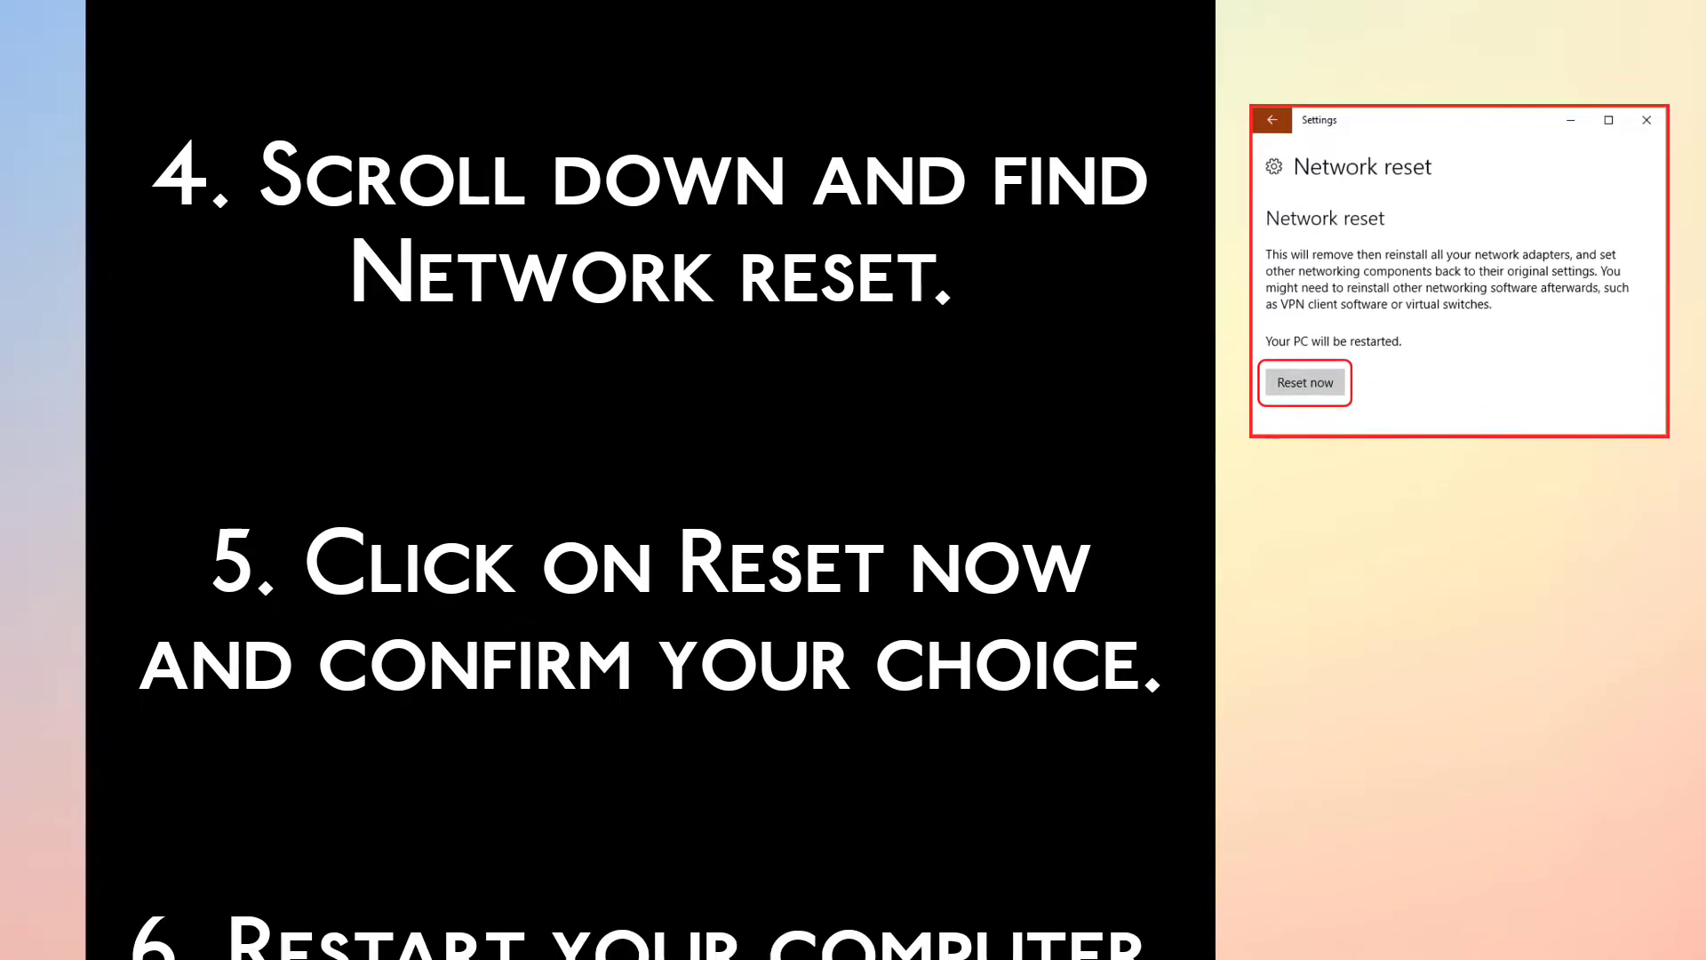
scroll(down, 3)
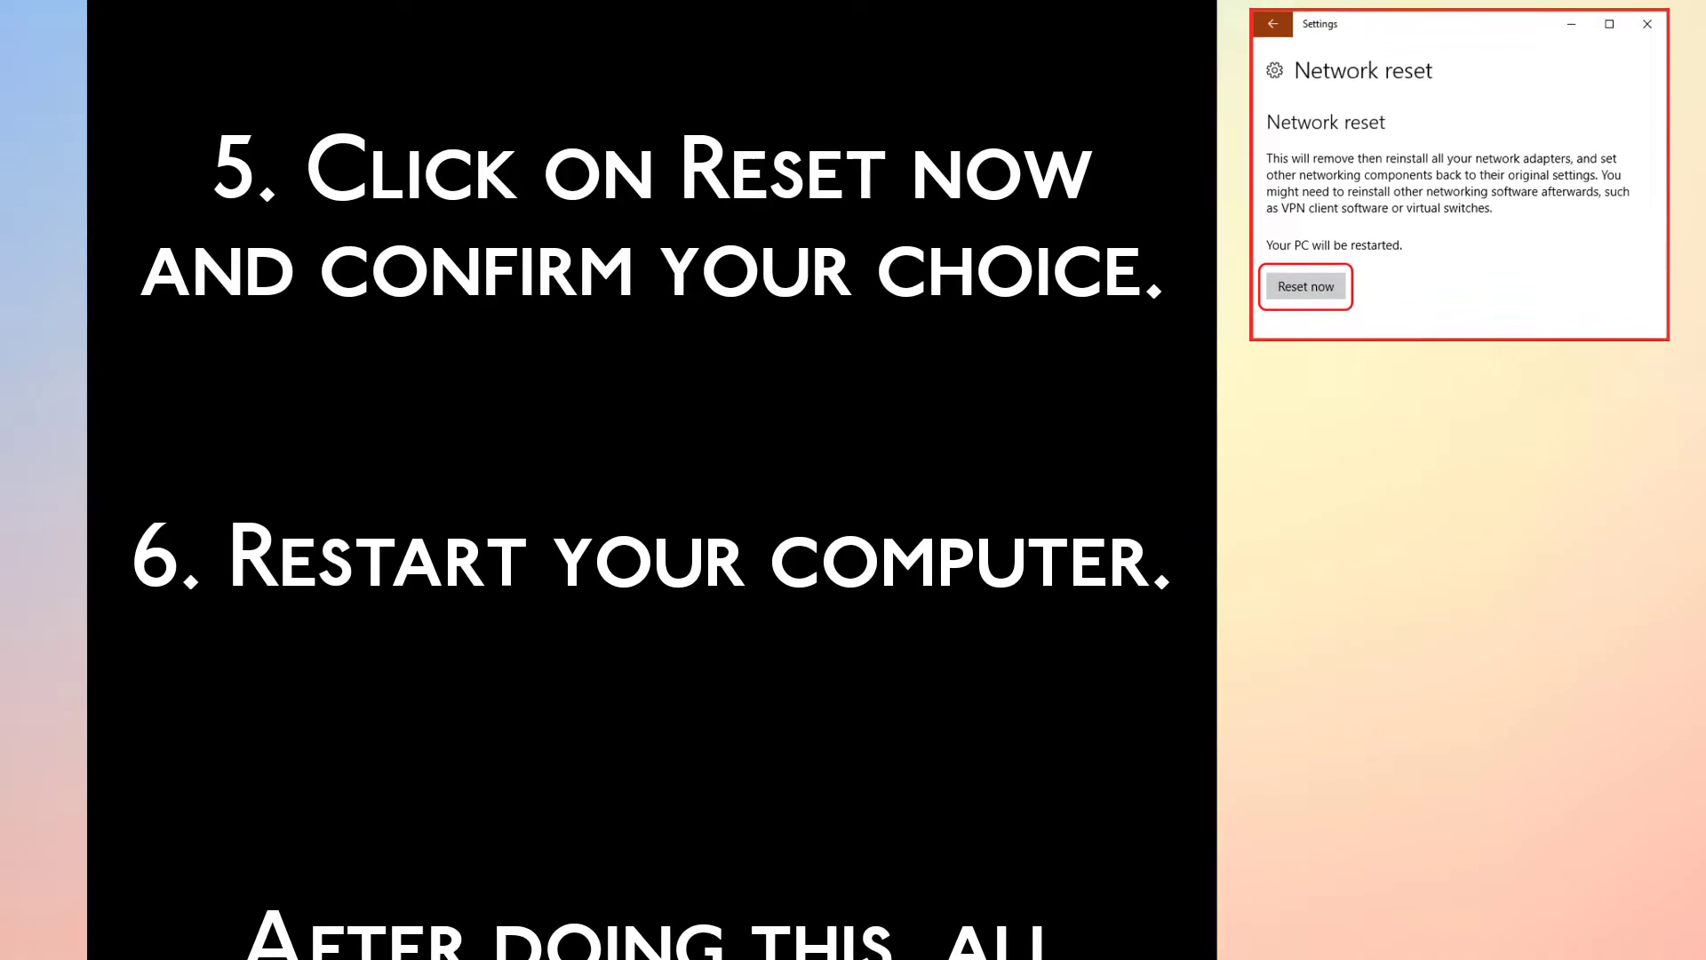
scroll(down, 3)
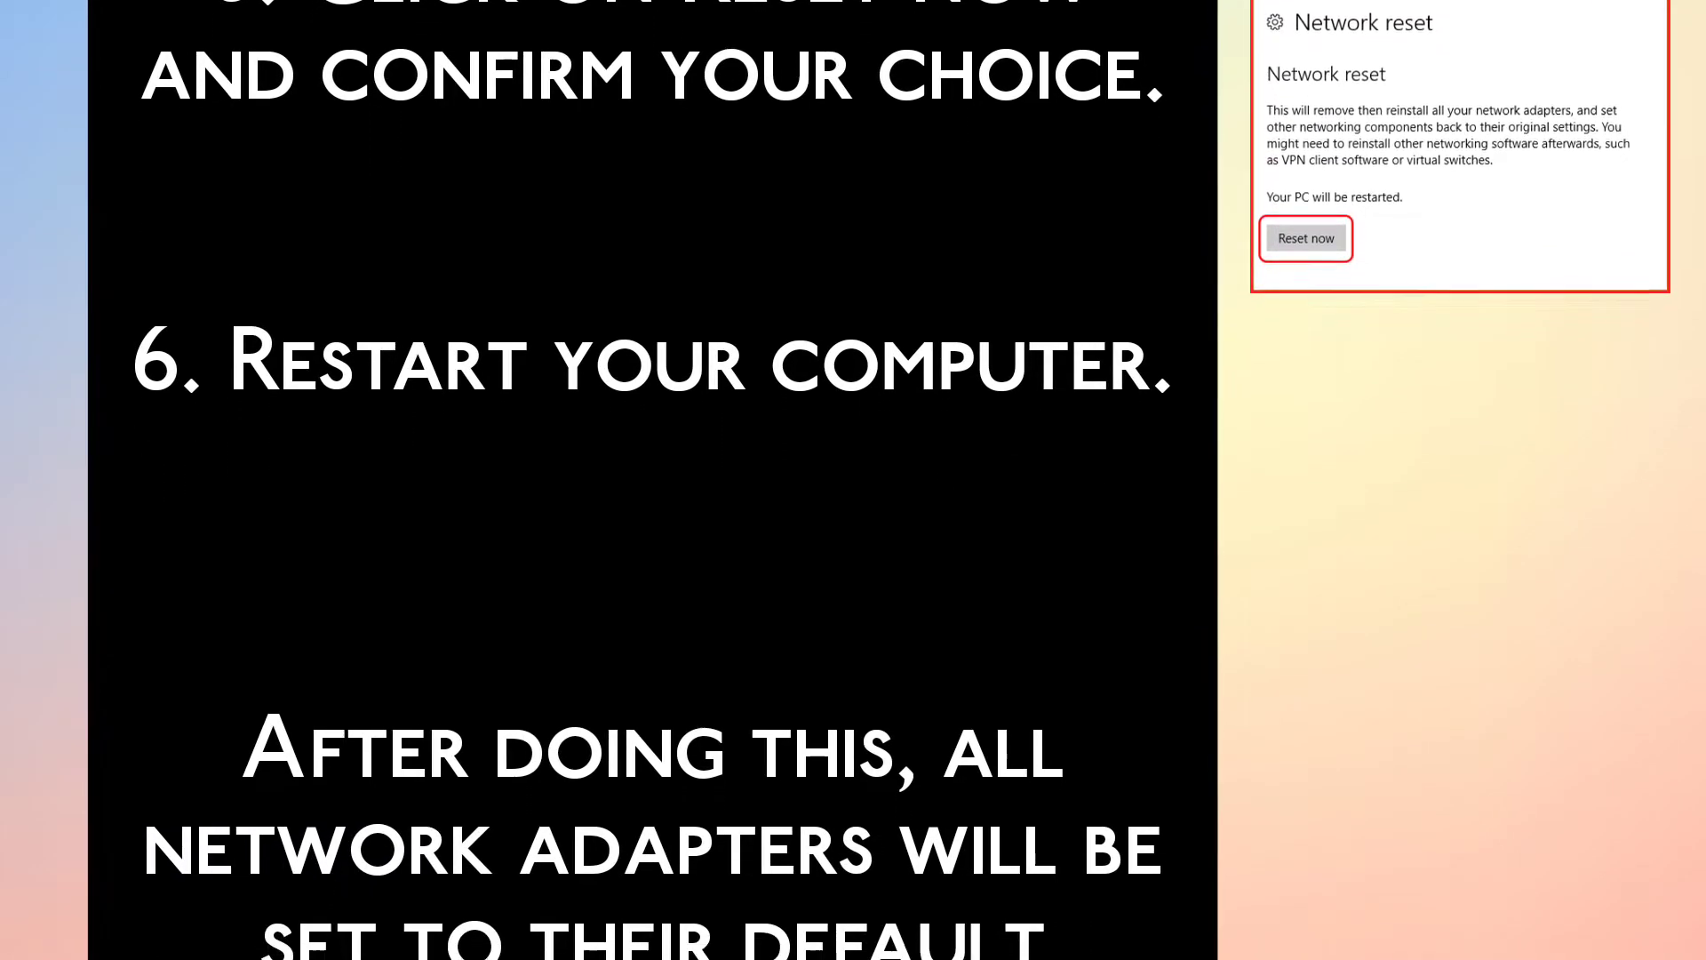